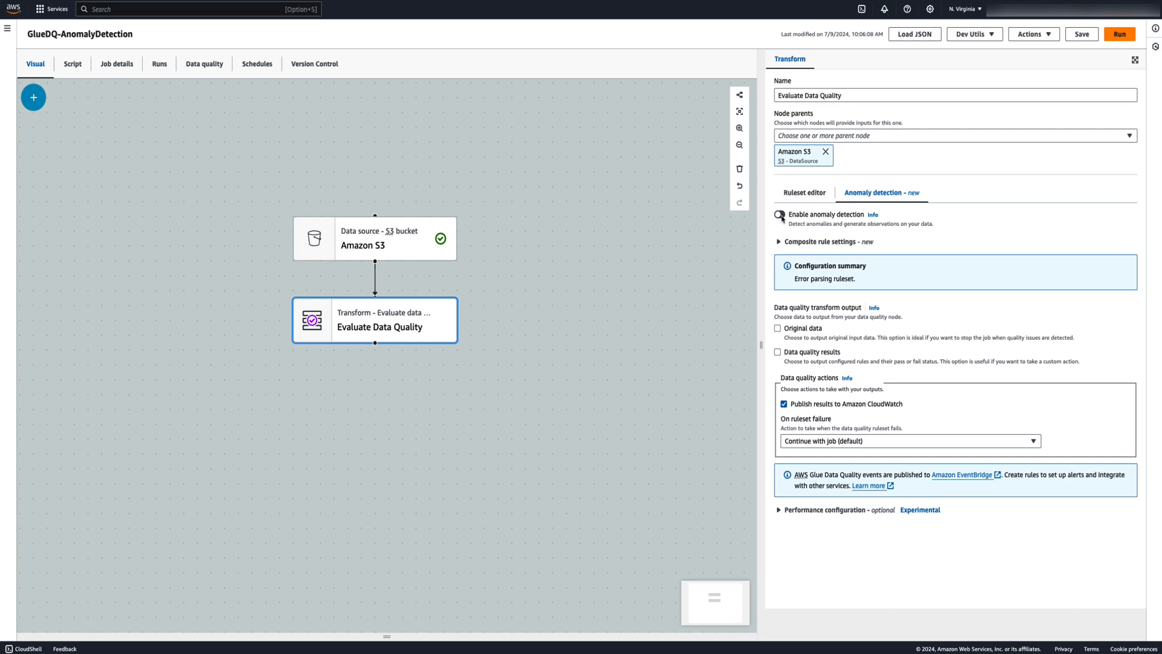
Enable anomaly detection and add a RowCount analyzer to the data quality step.
click(778, 214)
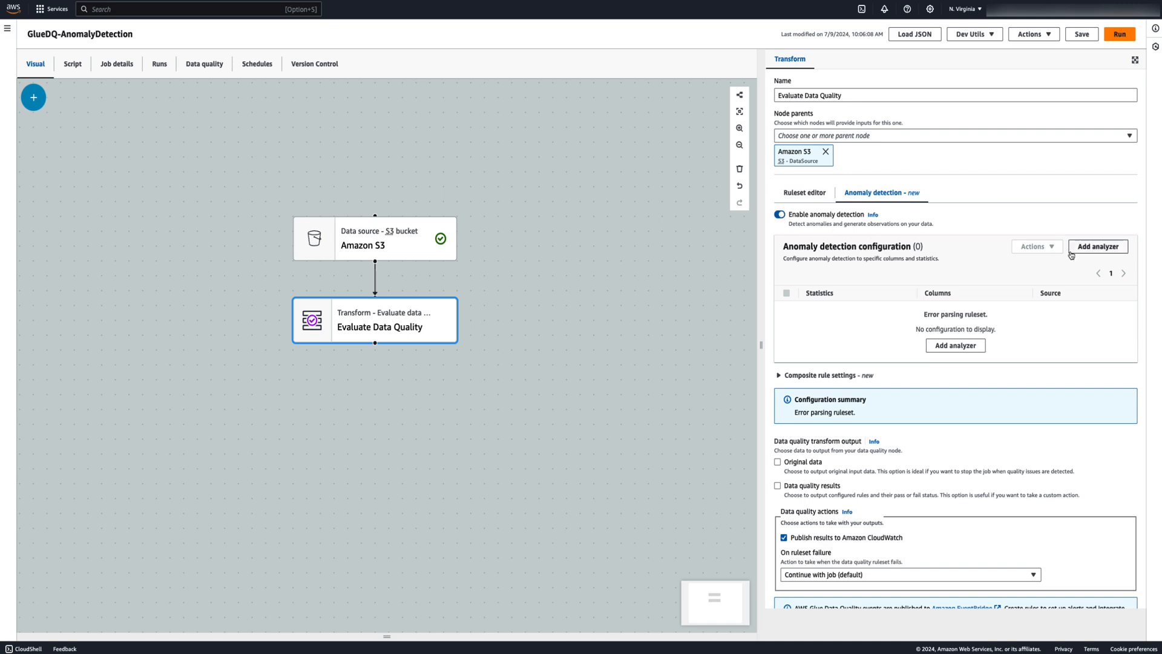
click(1114, 246)
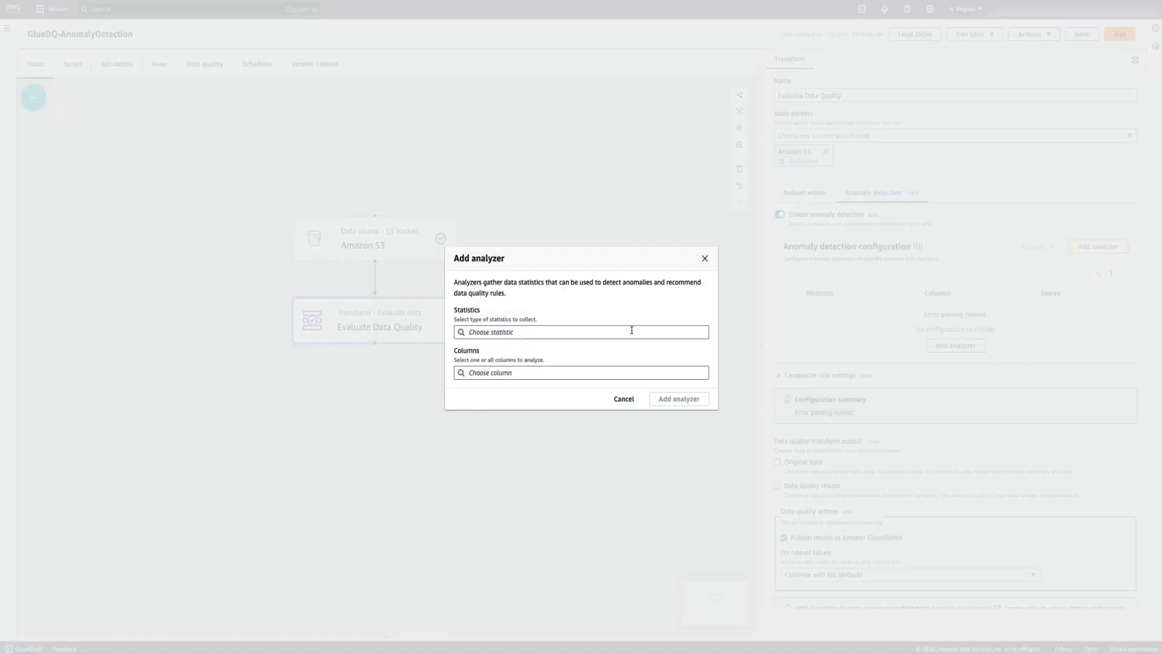
click(581, 332)
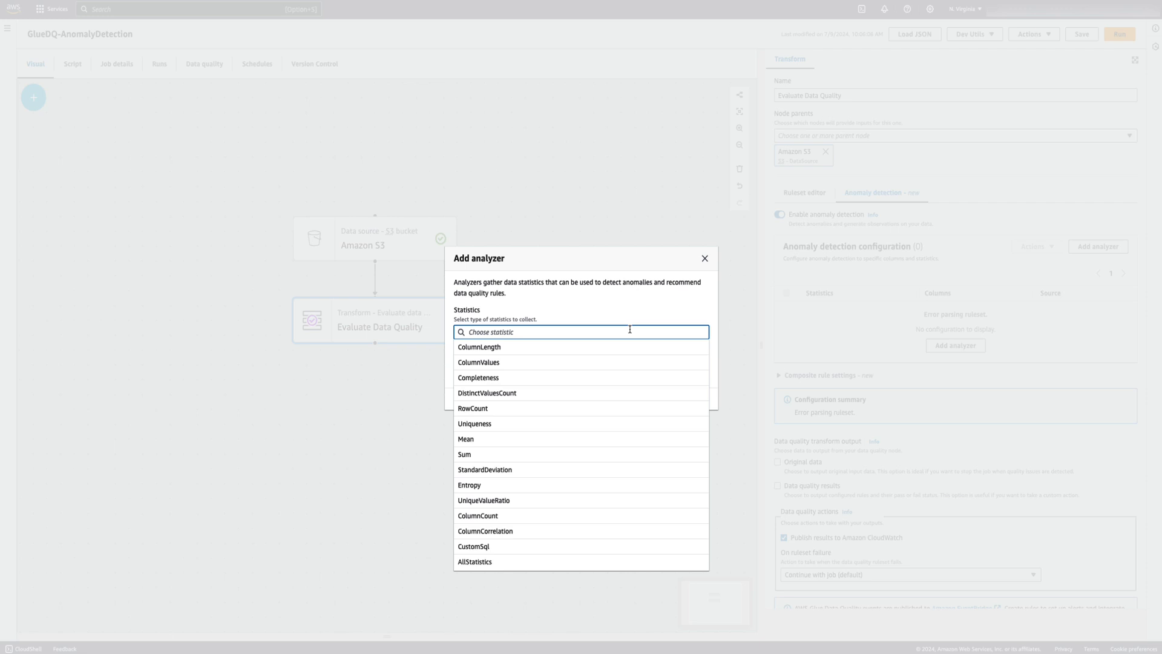
mouse_move(501, 412)
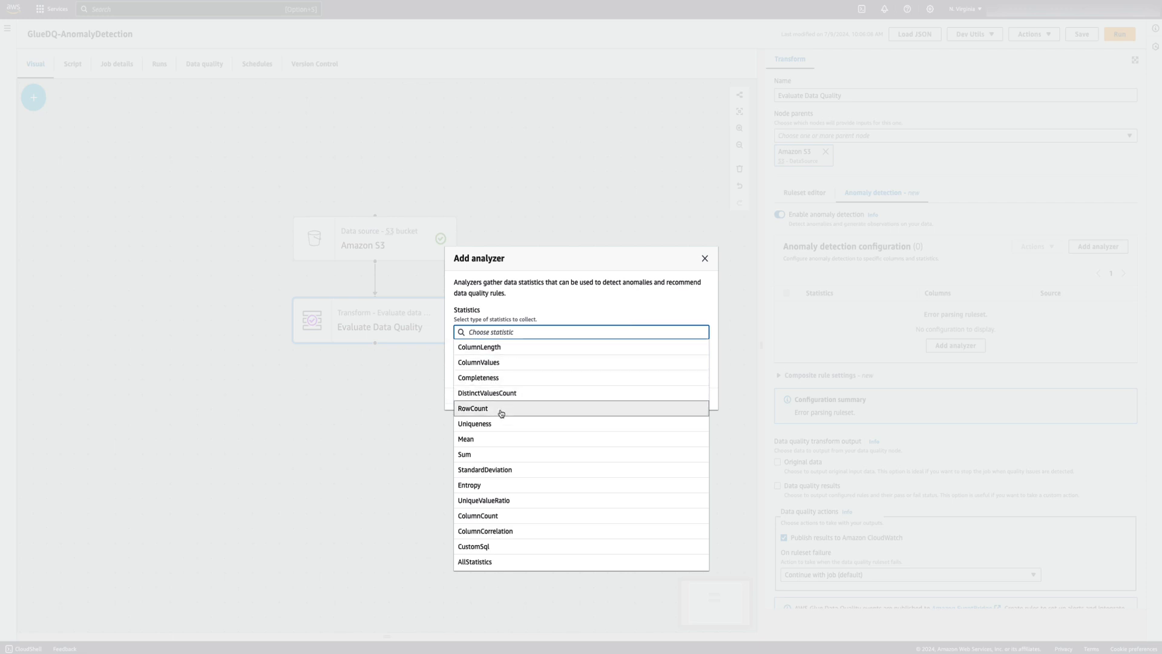
click(472, 407)
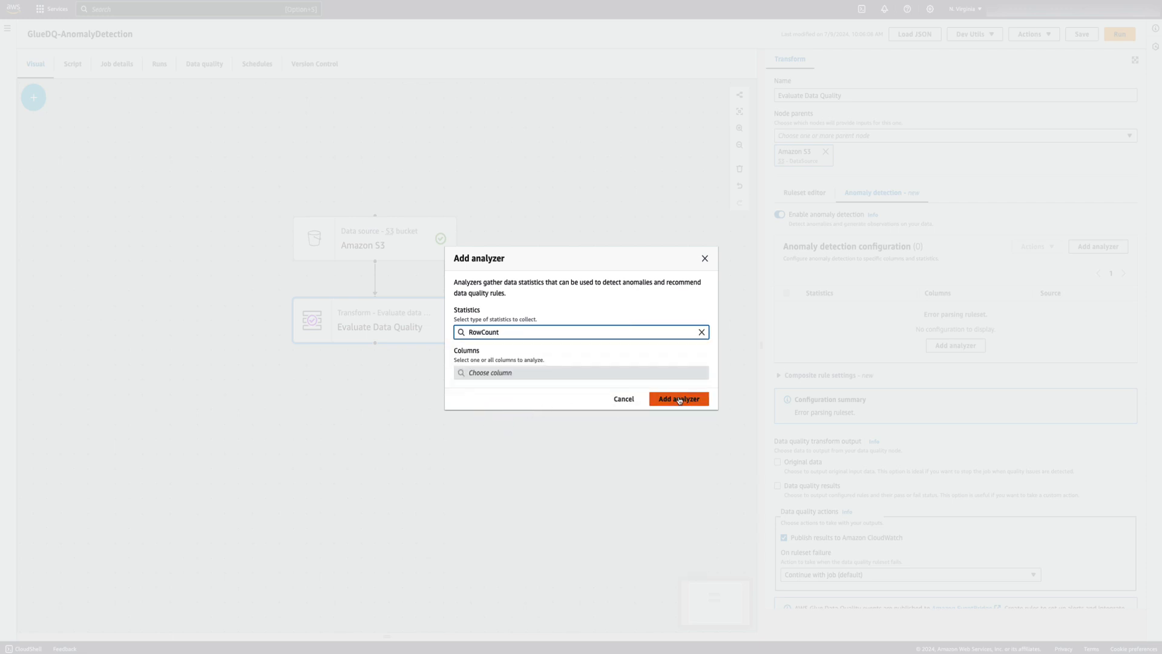
click(678, 399)
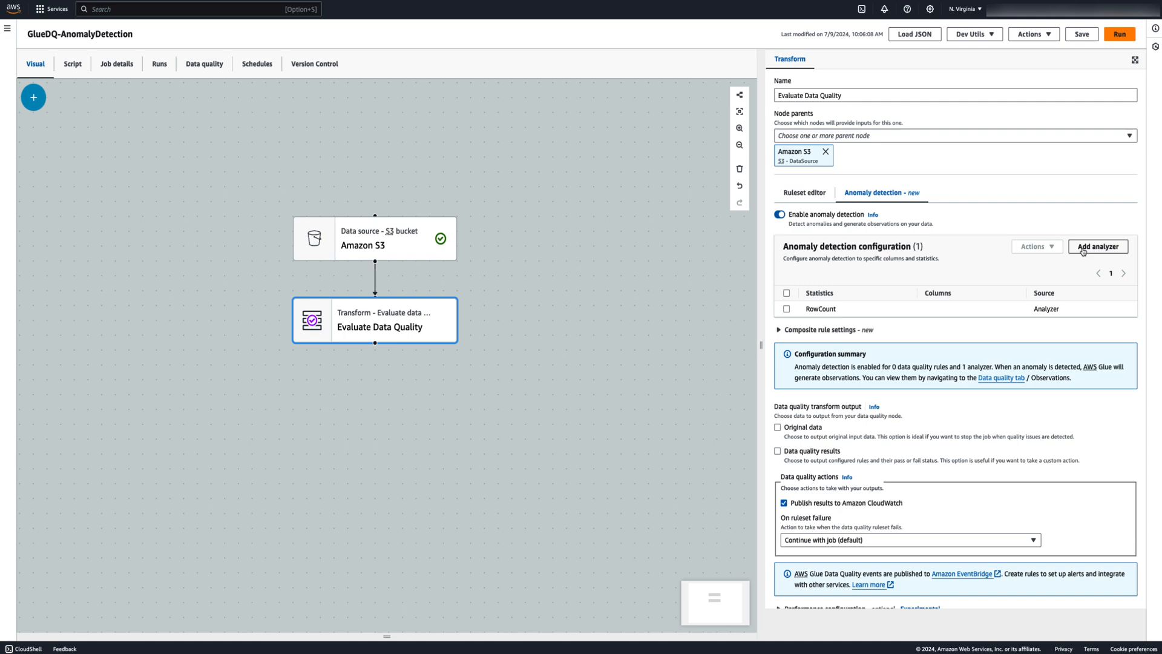
Add a second analyzer using the ColumnCount statistic.
click(1098, 246)
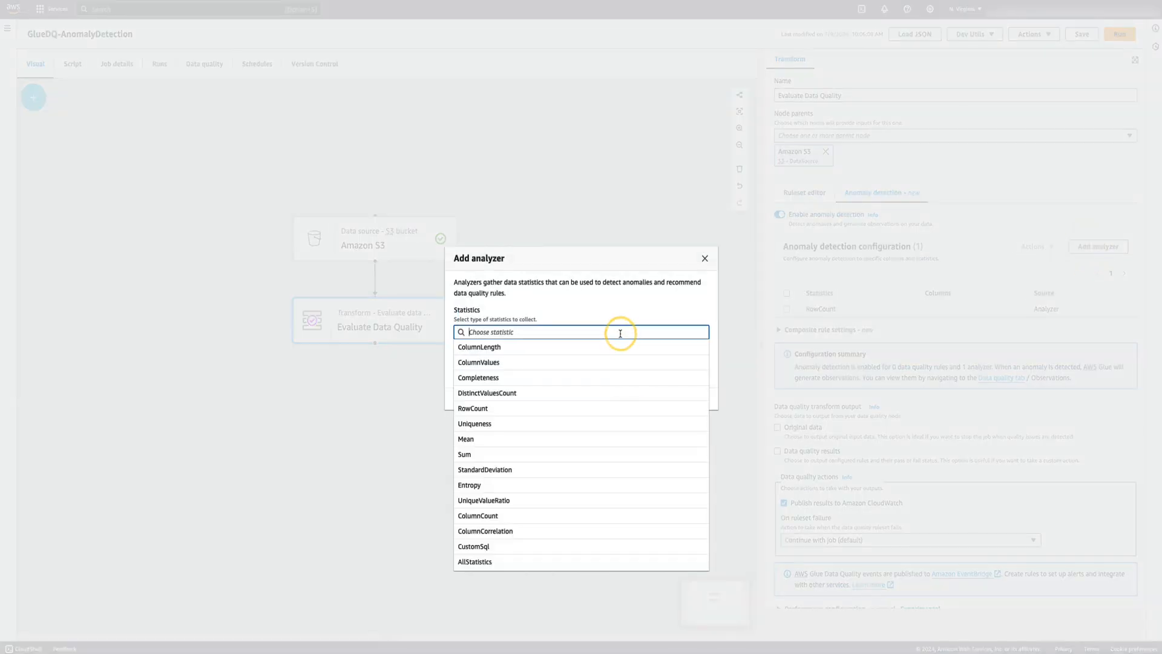
click(476, 516)
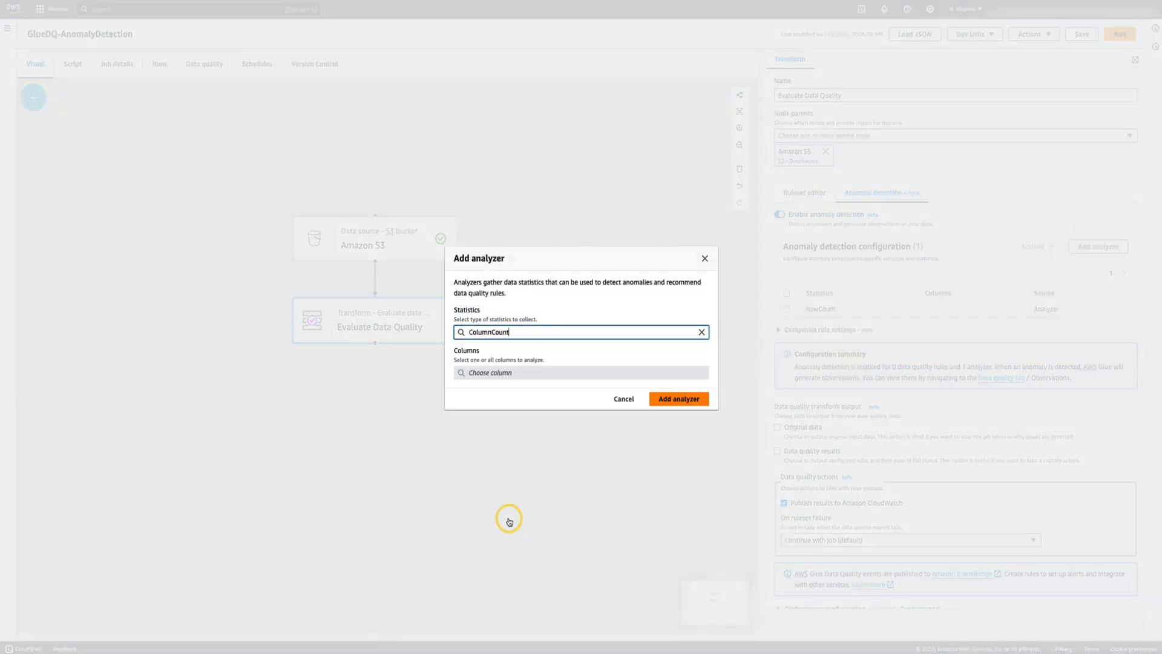
click(678, 399)
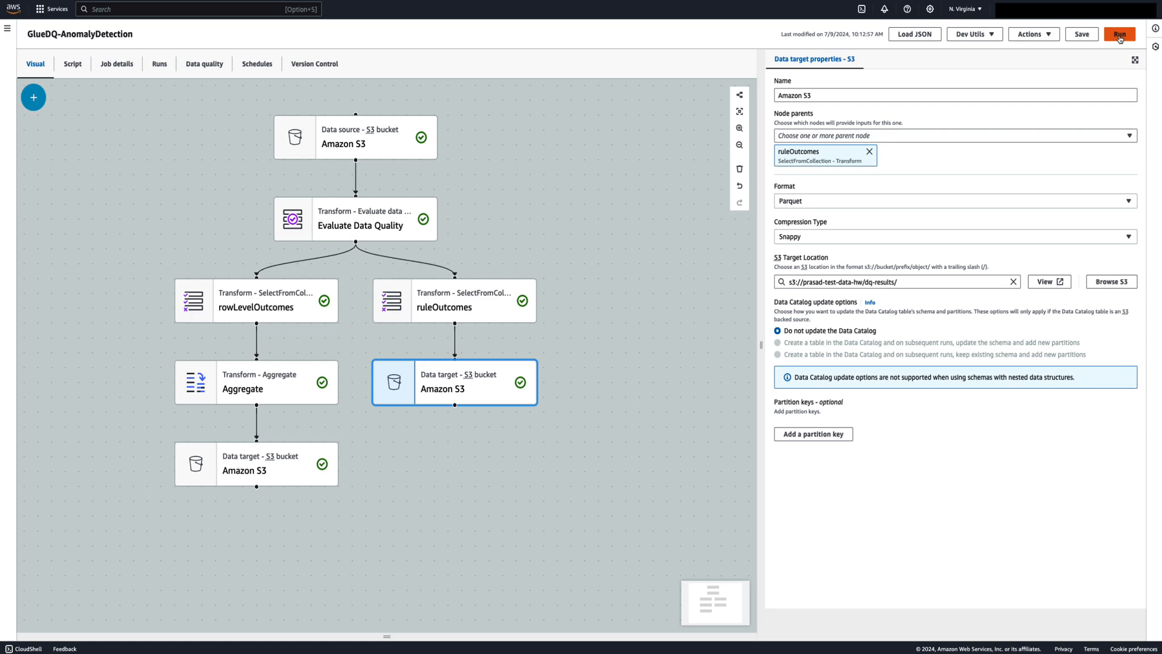
Start a new run of the Glue job from the job header.
click(1120, 34)
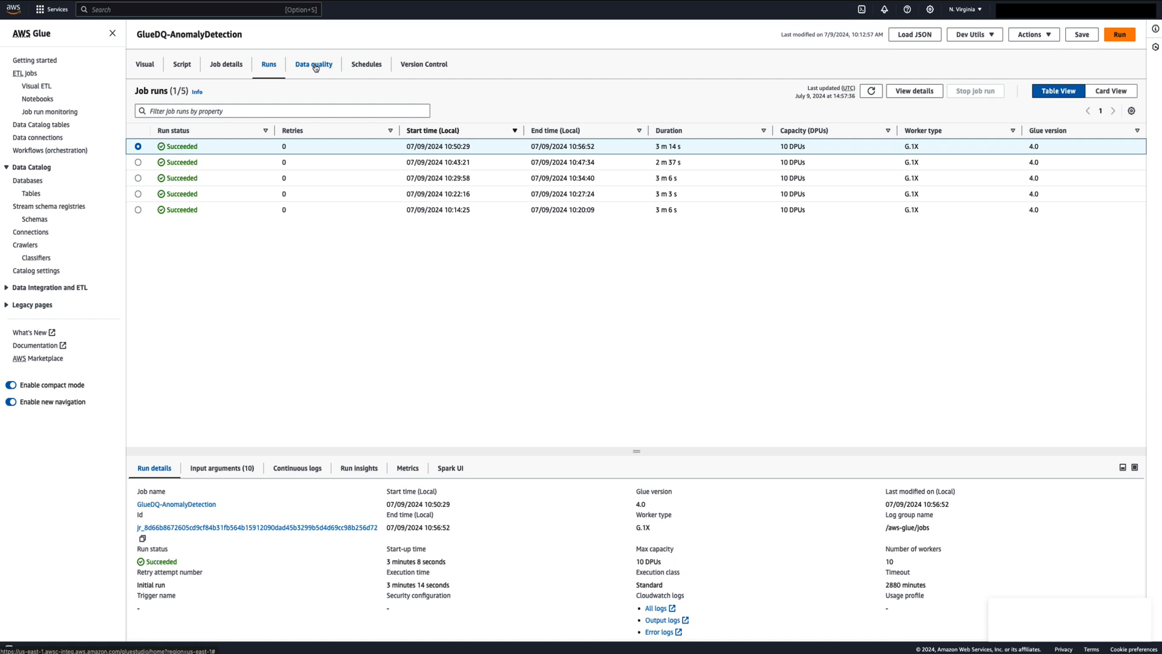
click(314, 64)
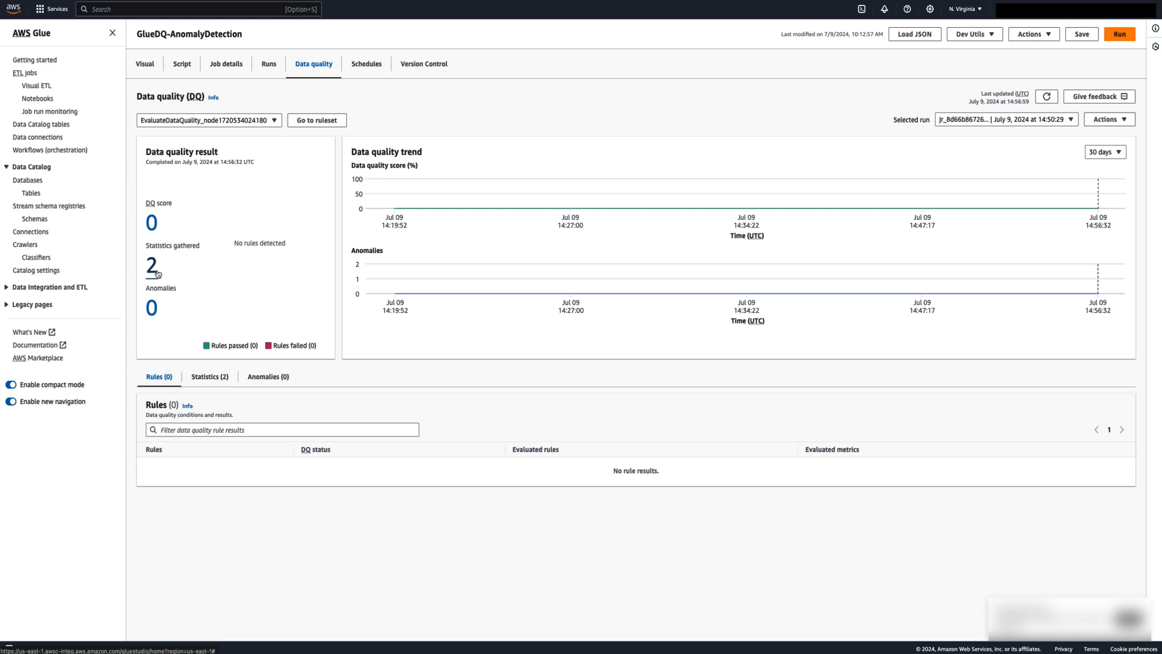
mouse_move(160, 274)
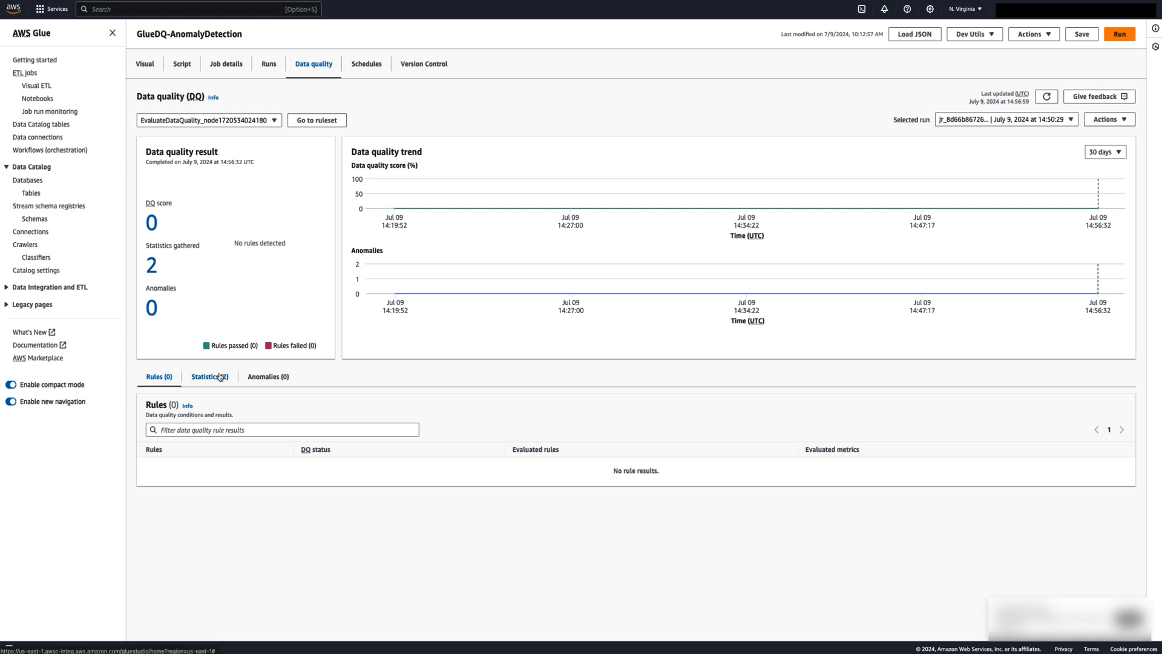
click(206, 376)
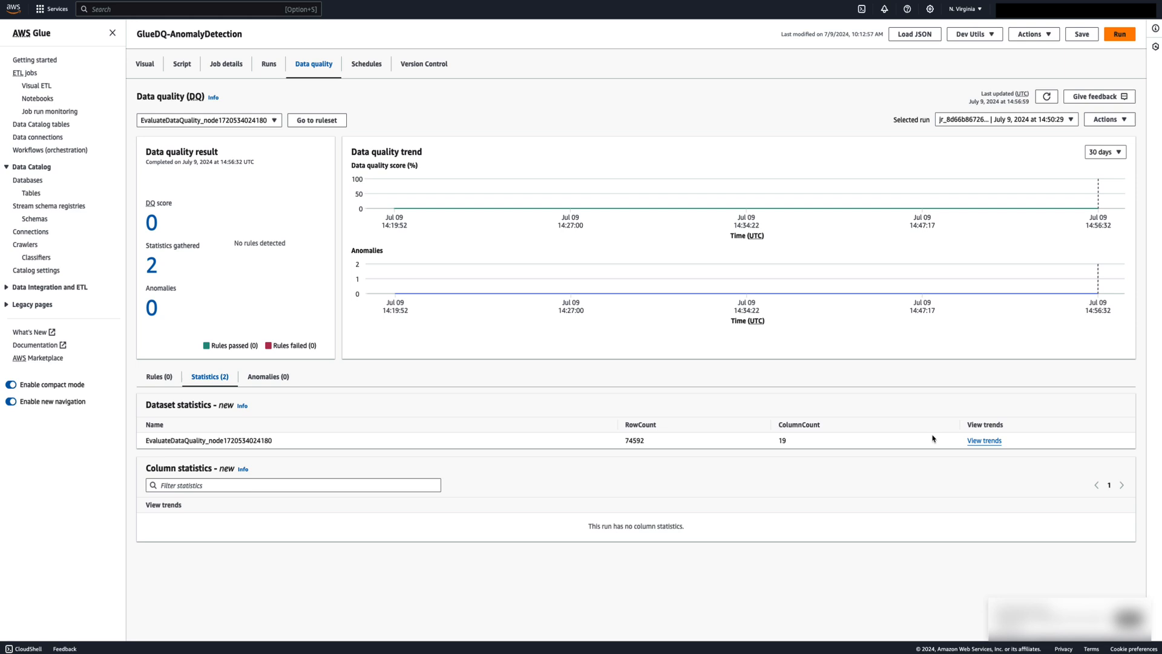
click(982, 440)
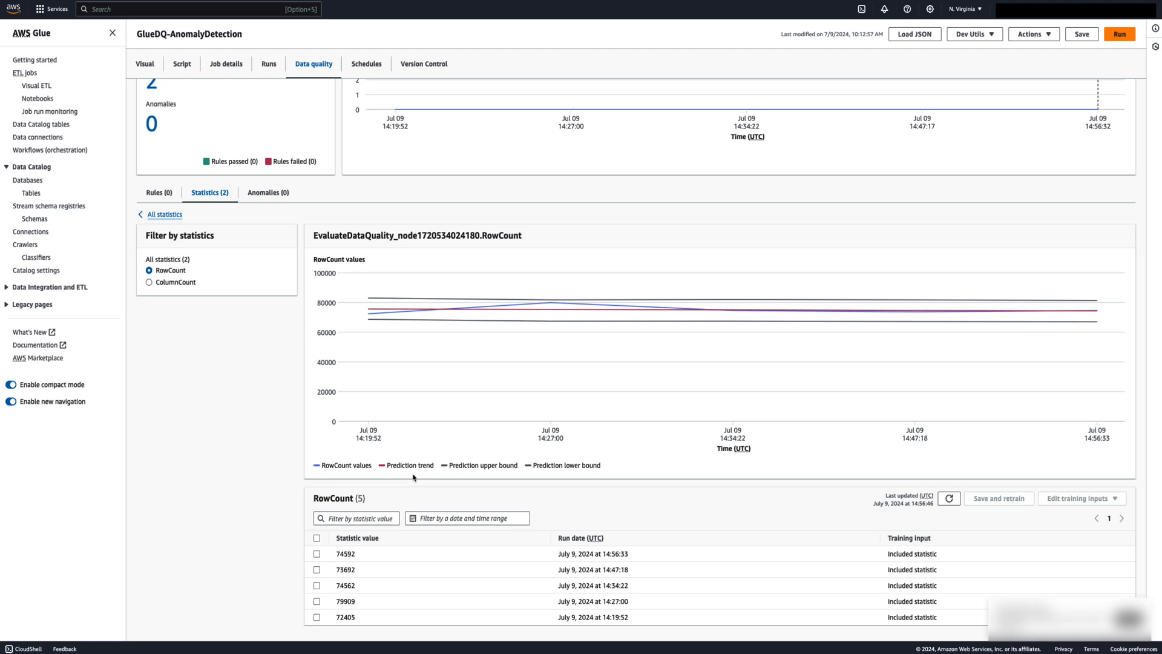
click(411, 465)
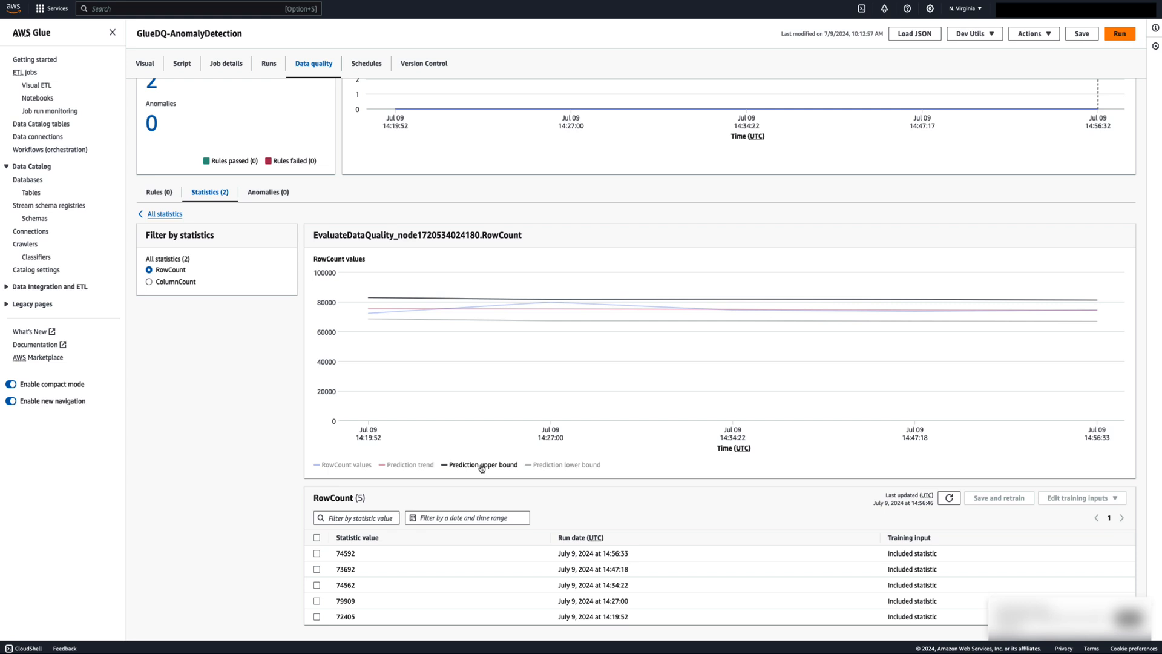
mouse_move(496, 472)
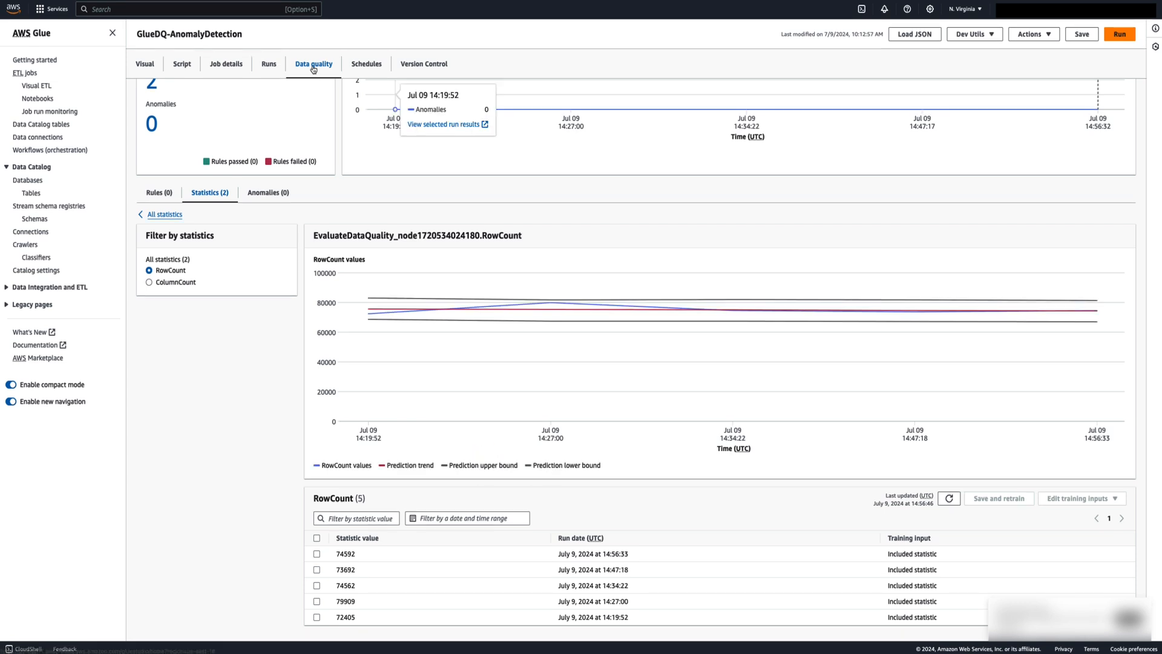
click(269, 63)
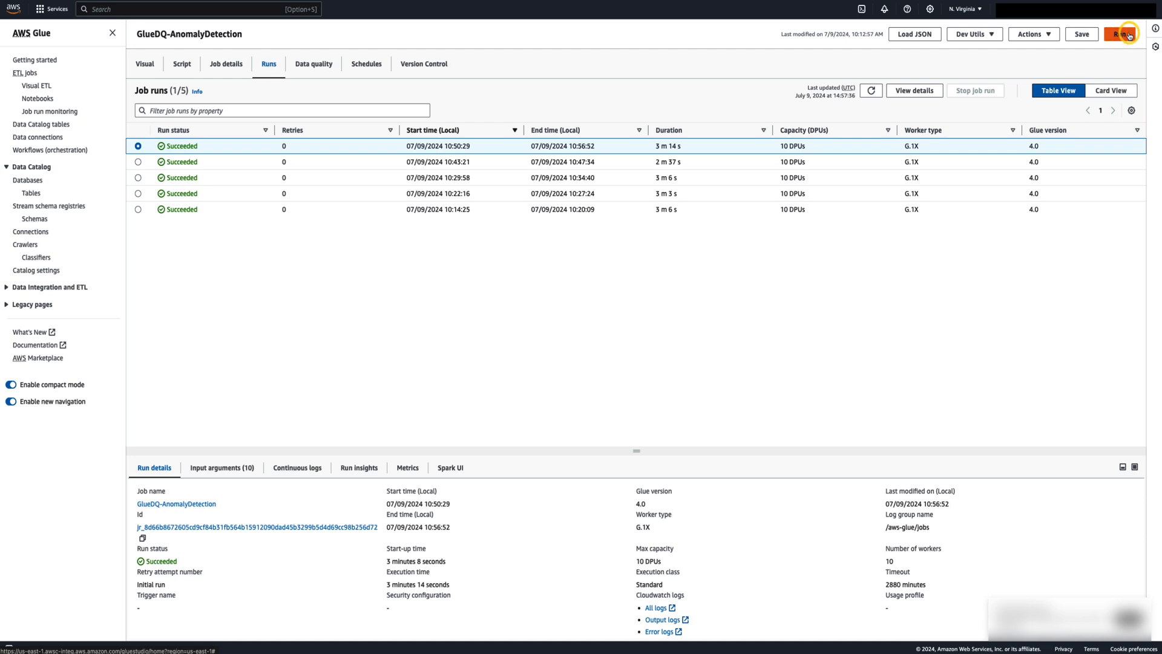
View the latest run's two detected anomalies and expand RowCount to show its trend chart and recommendation.
click(1122, 34)
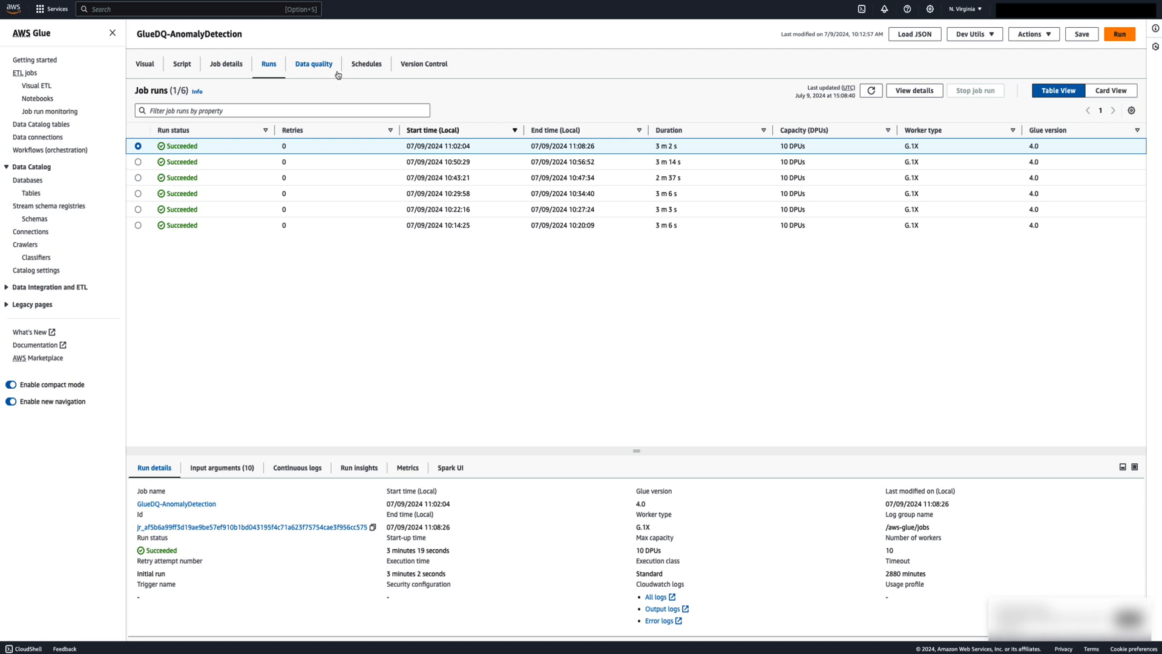
click(313, 62)
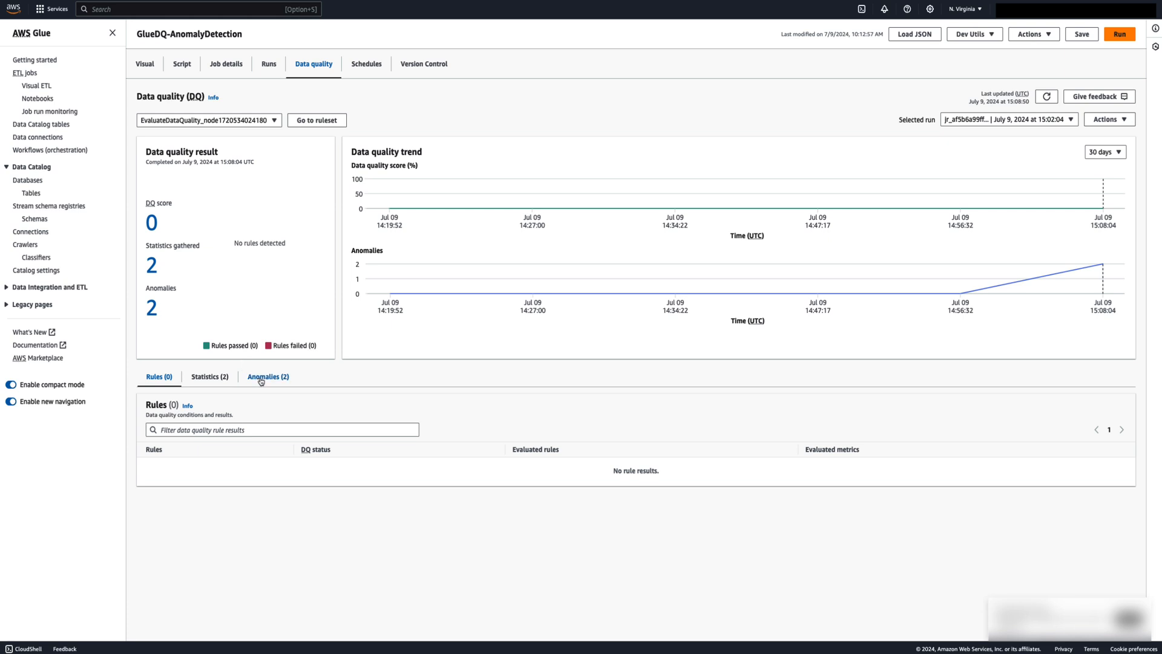
click(267, 376)
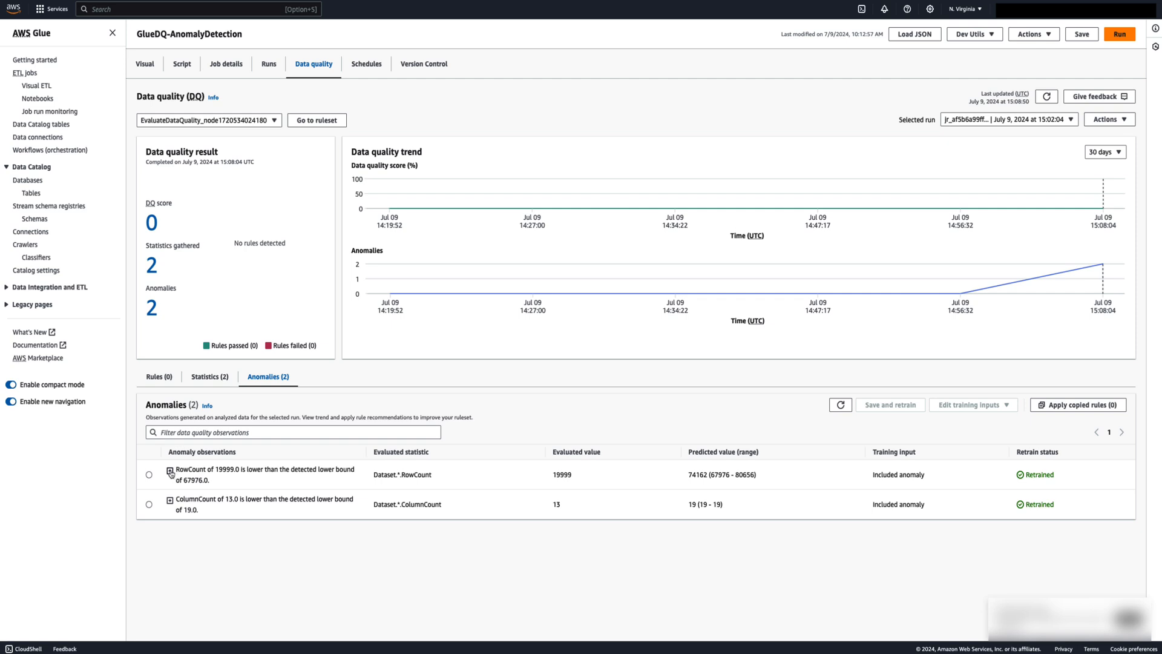
click(170, 470)
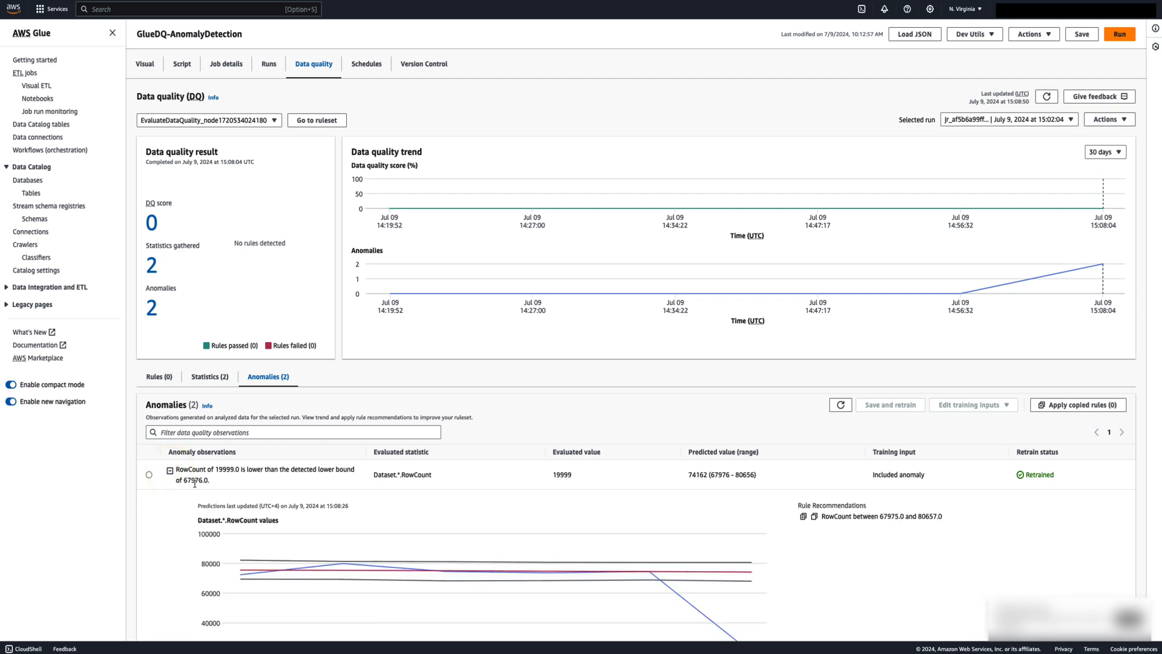
scroll(down, 3)
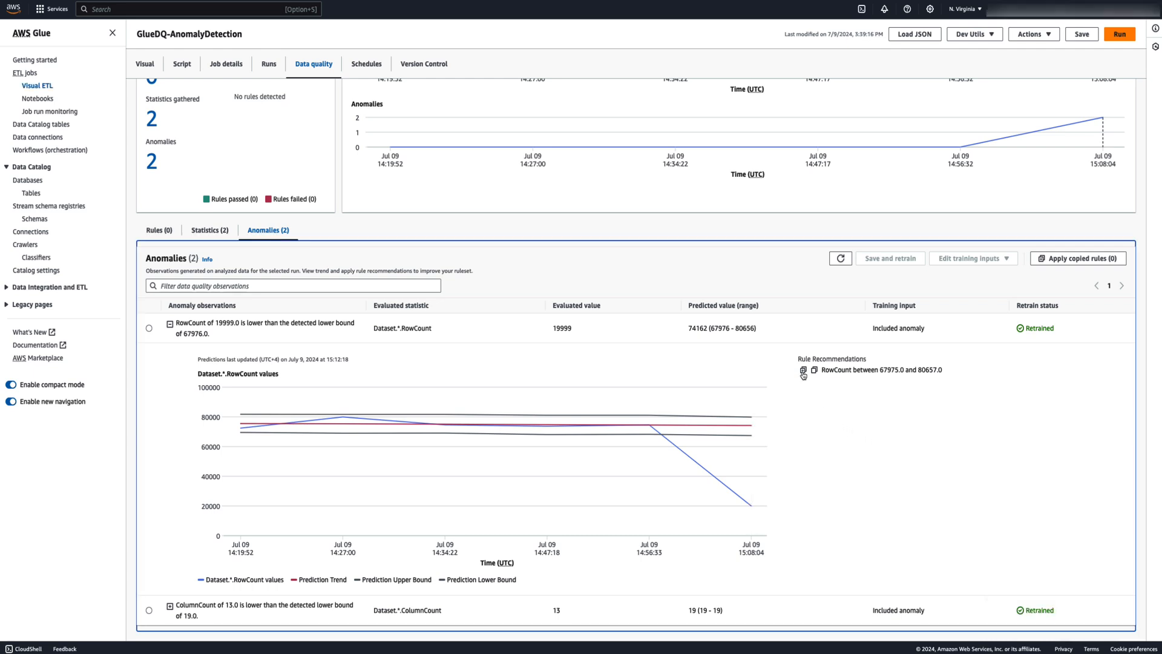
Paste the recommended rule 'RowCount between 67975.0 and 80657.0' into the ruleset and return to data quality results.
click(802, 372)
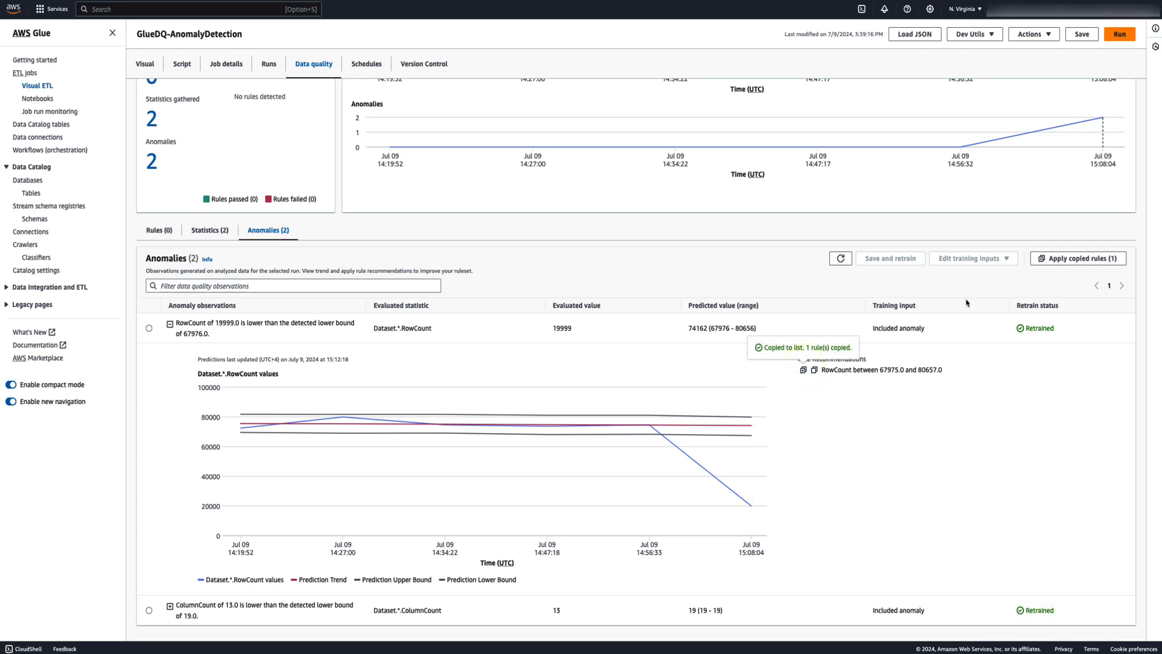
click(1077, 257)
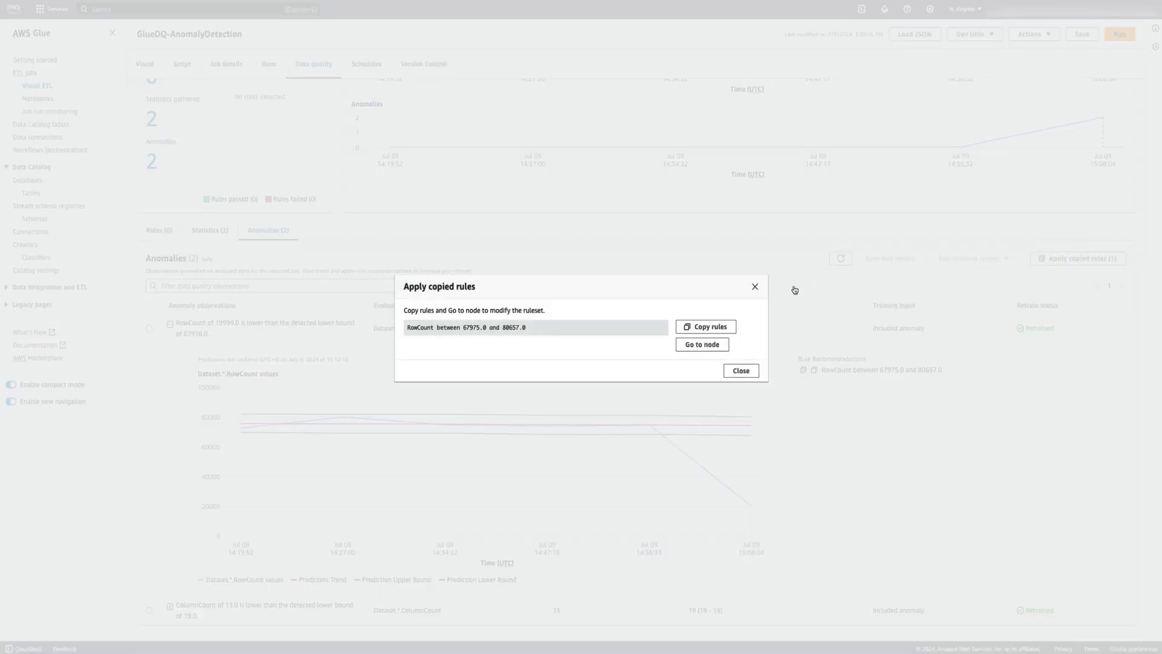
click(706, 327)
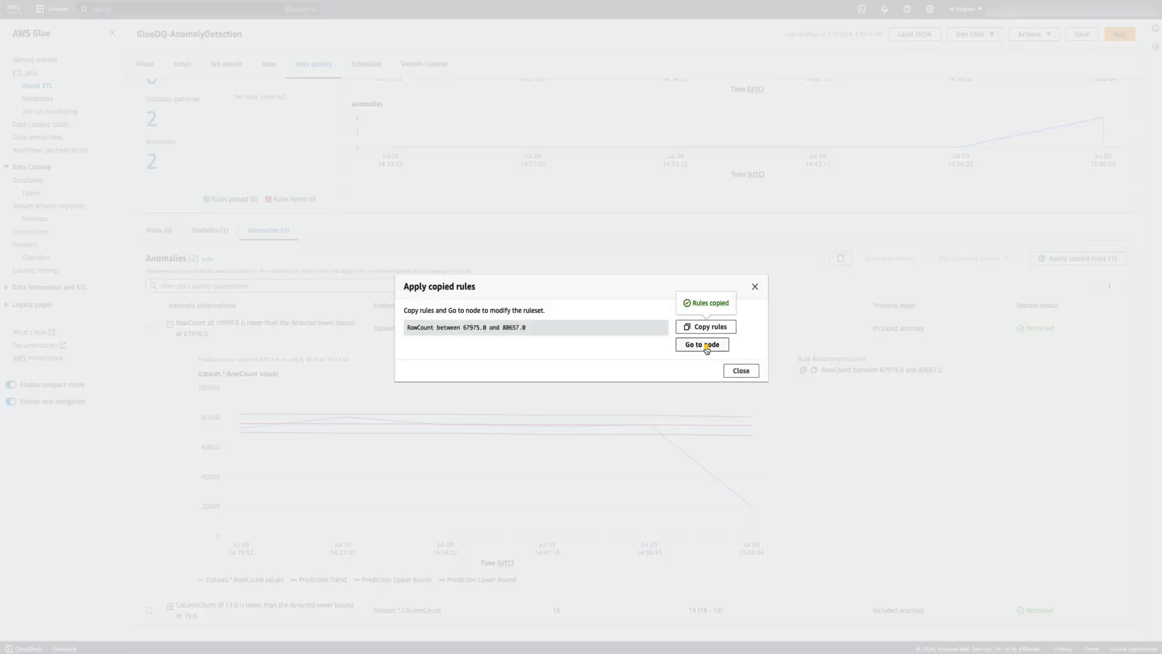
click(702, 343)
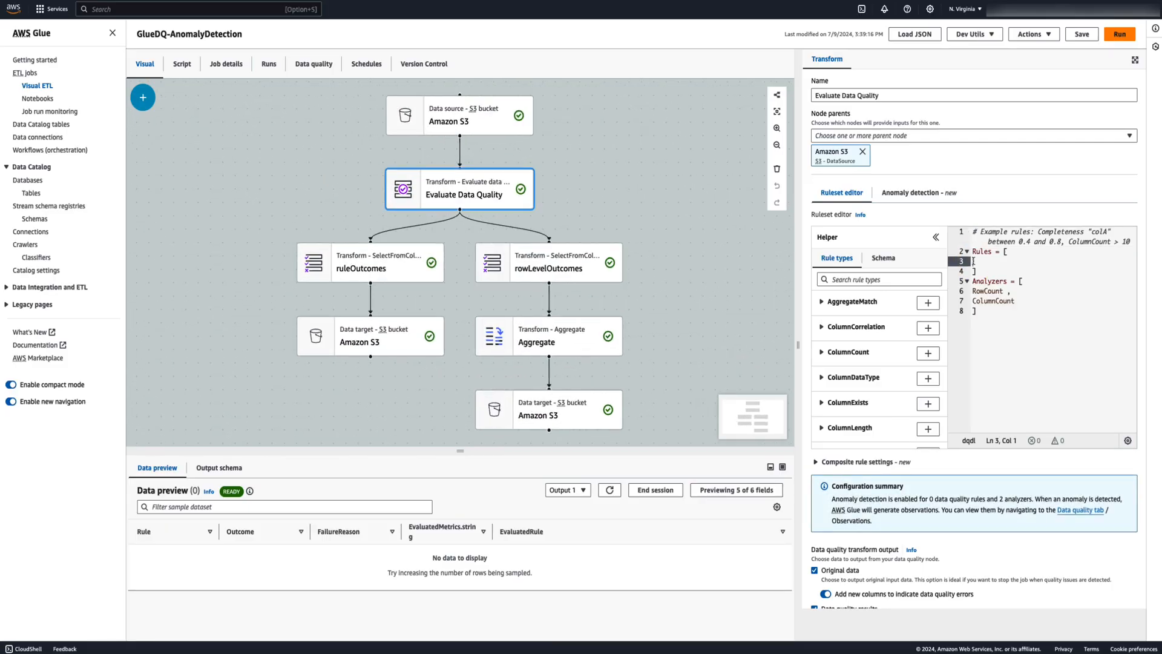
text(RowCount between 67975.0 and 80657.0)
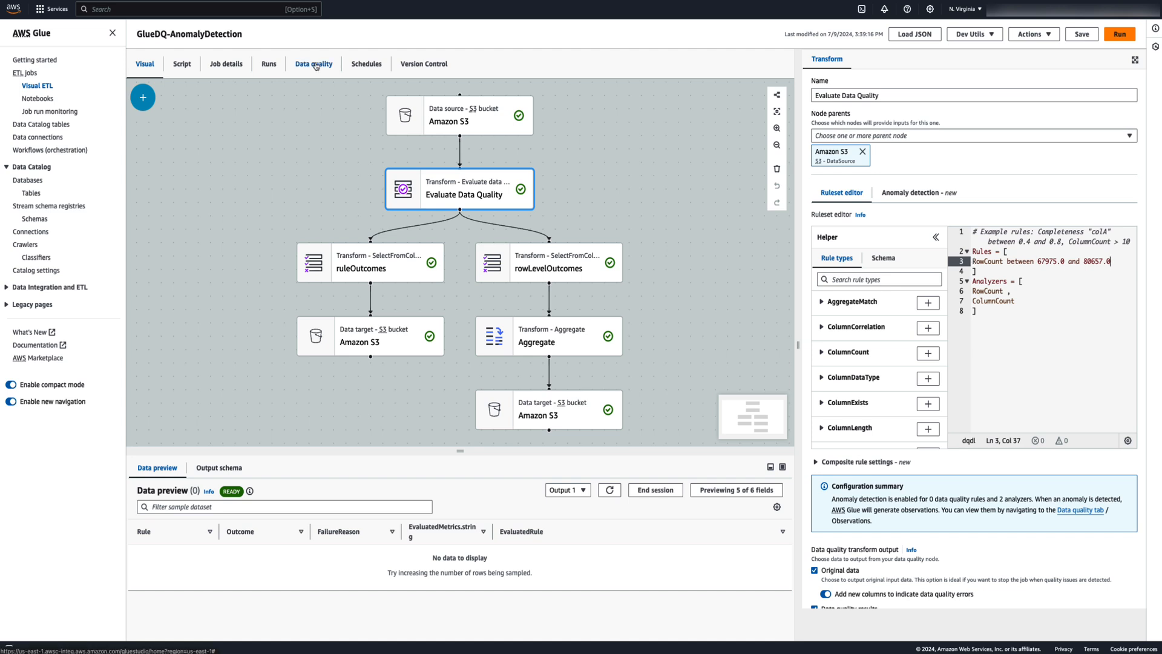
click(314, 63)
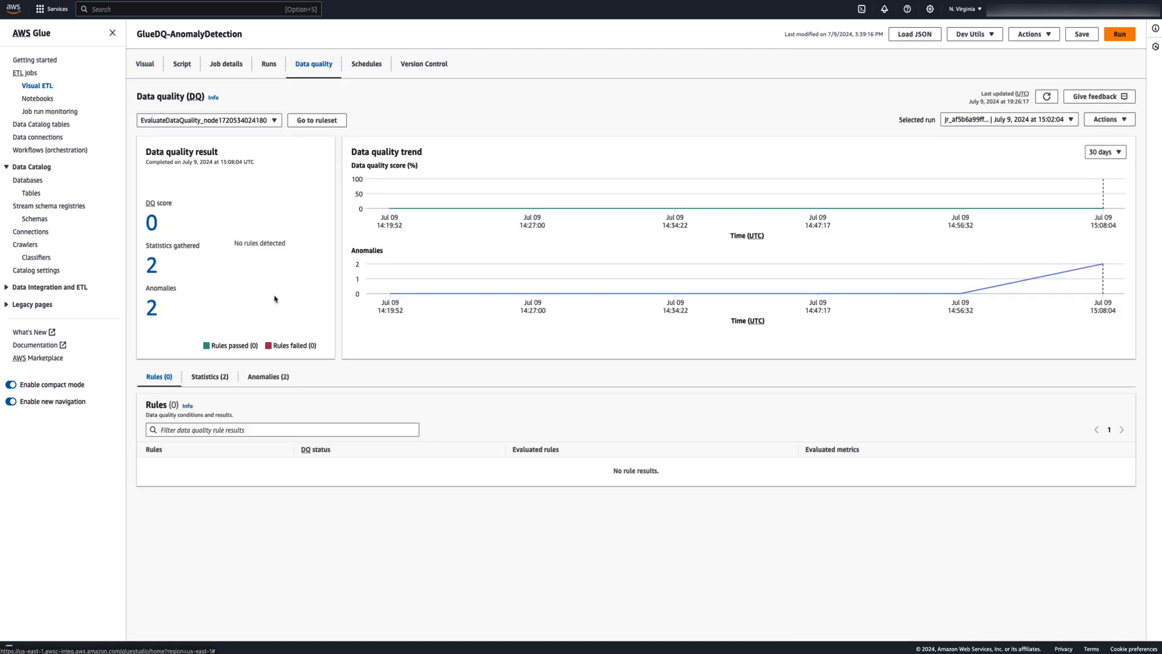
Expand and select the RowCount anomaly in the Anomalies list.
click(269, 376)
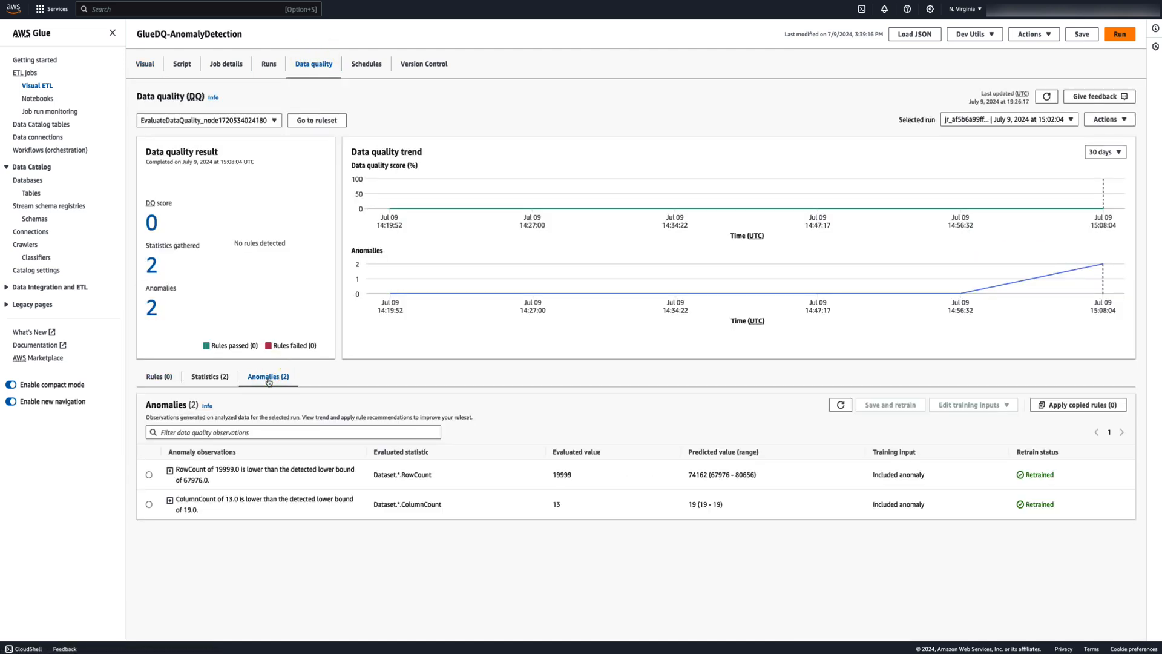
click(168, 470)
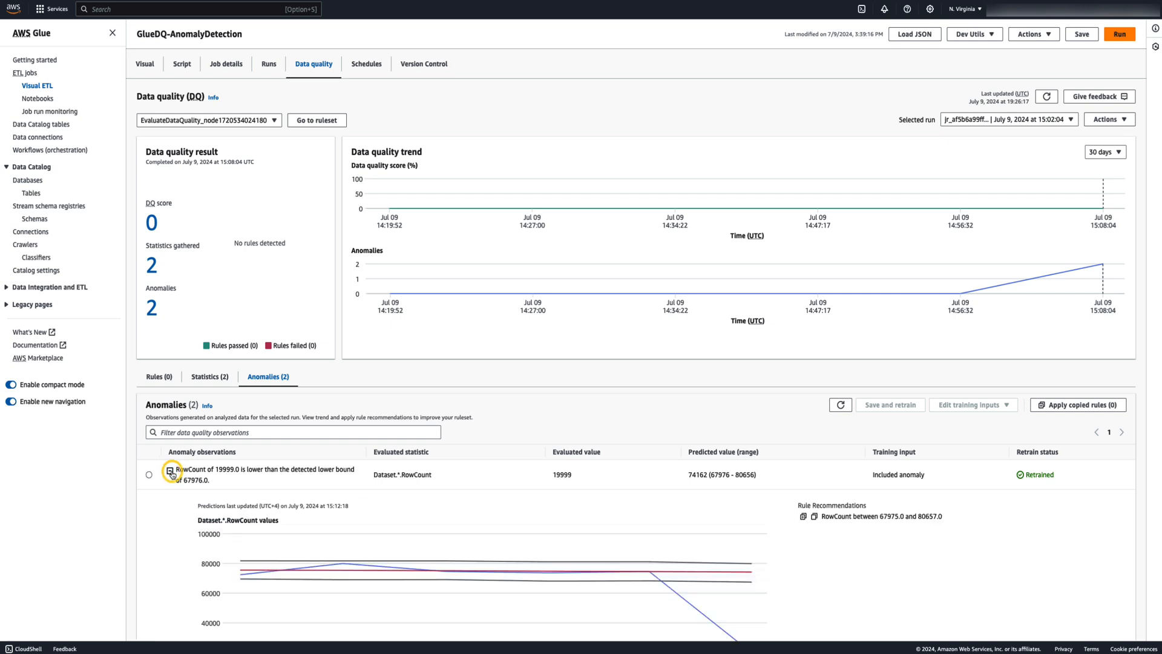
scroll(down, 3)
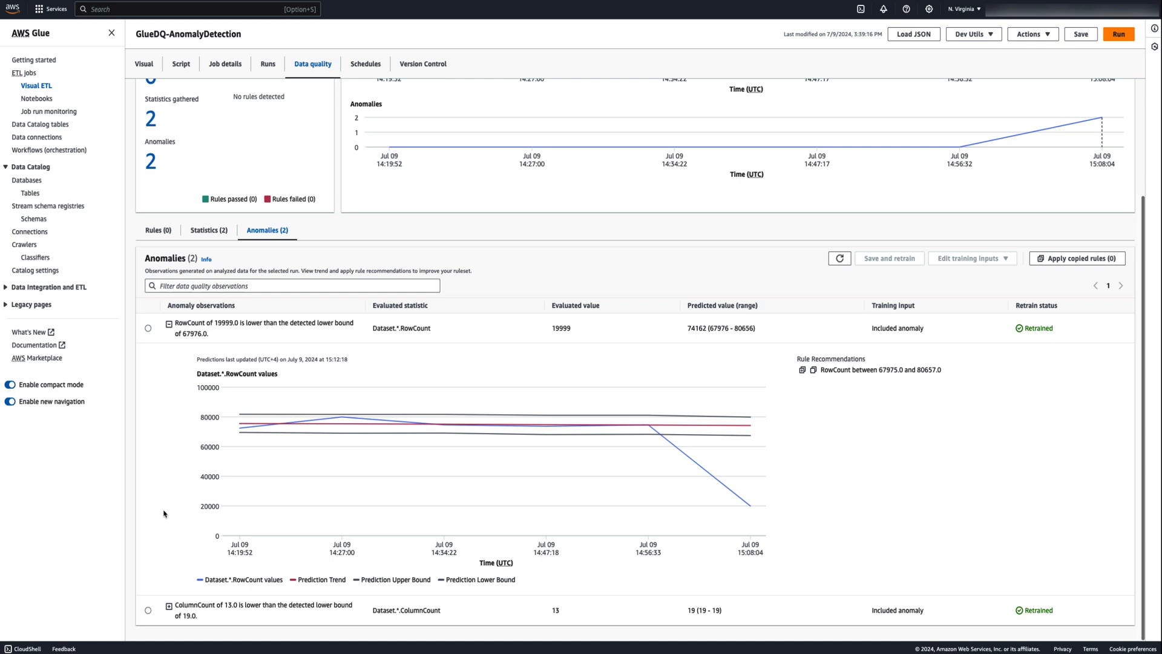
click(147, 328)
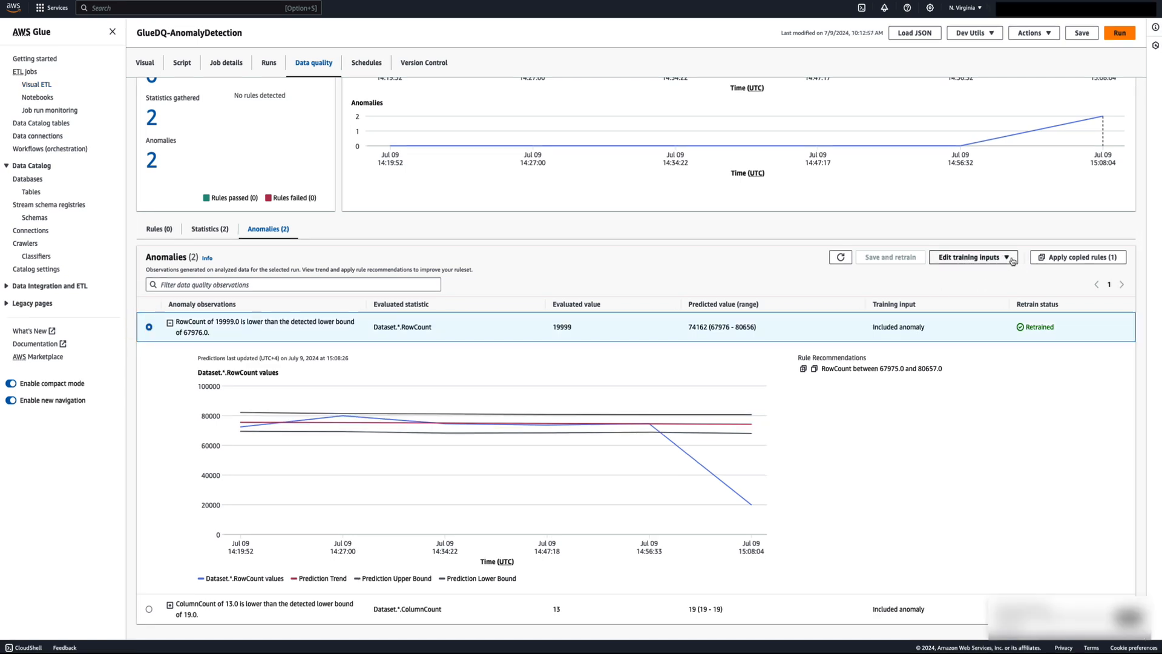
Exclude the RowCount anomaly from training inputs, then save and retrain.
click(973, 257)
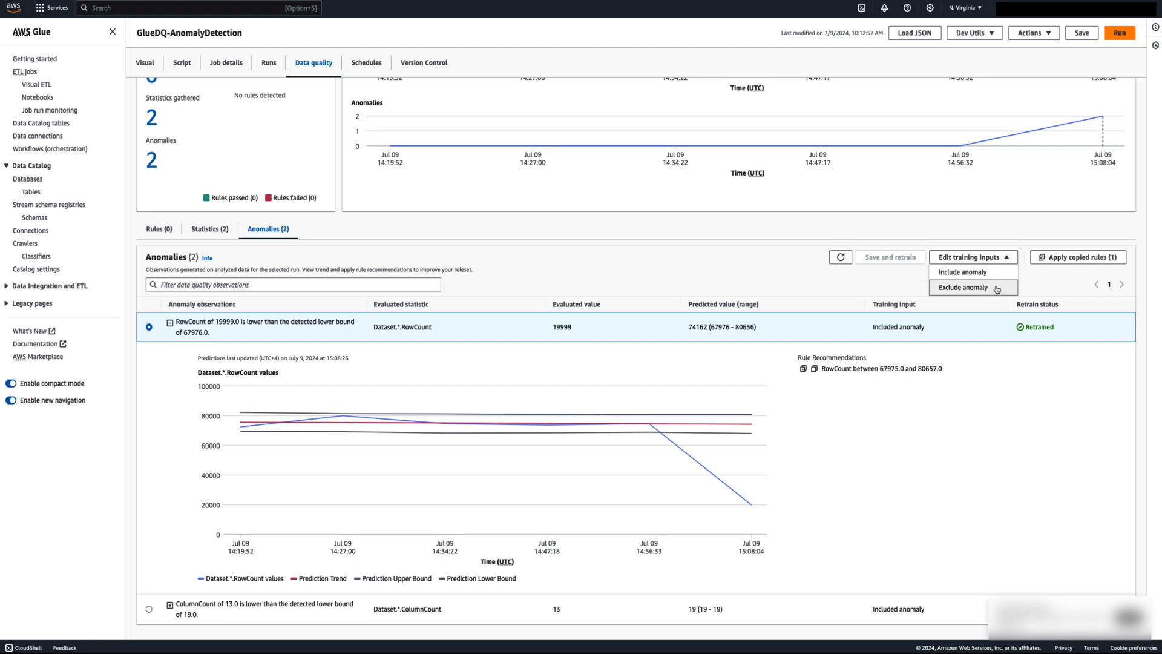
click(963, 288)
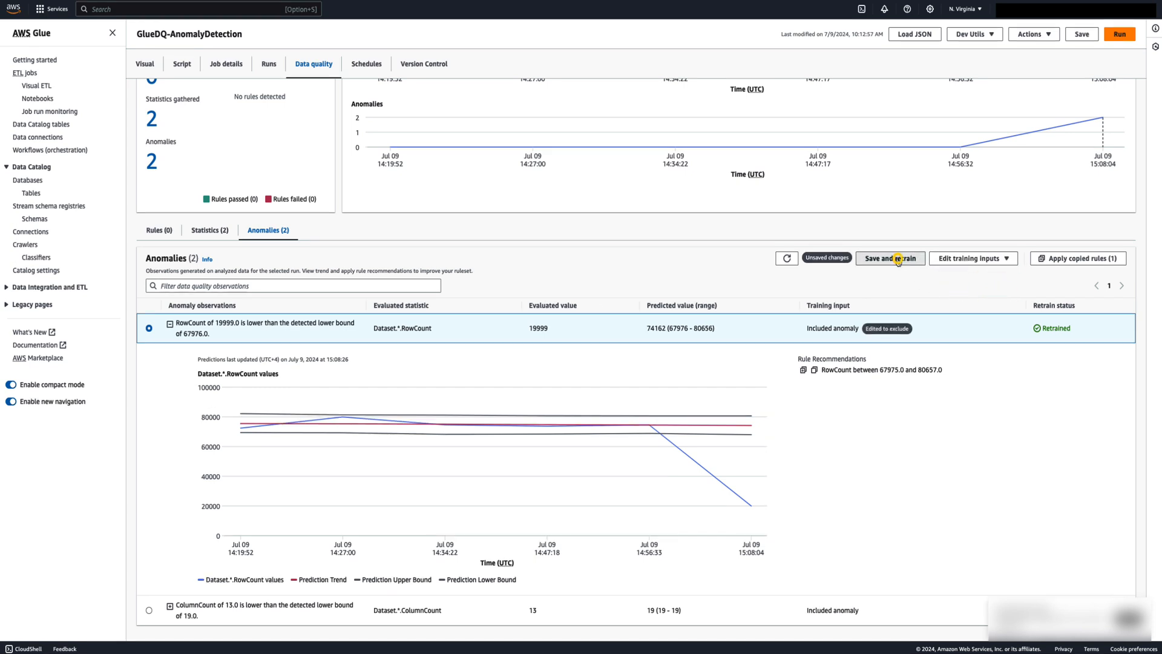
click(891, 257)
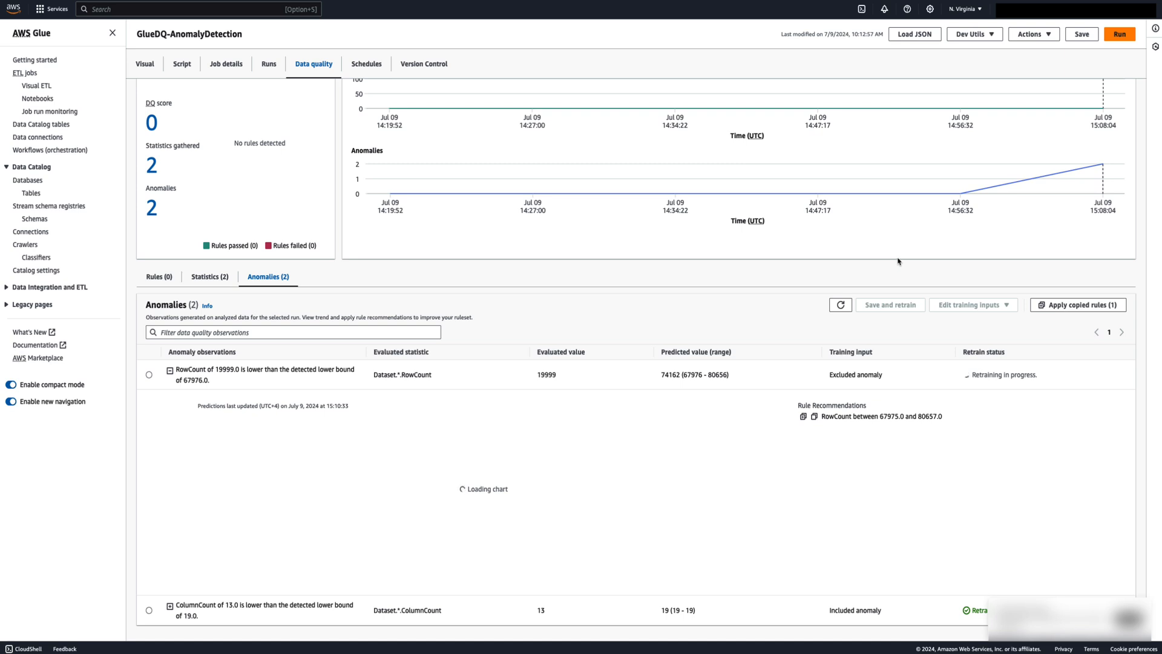